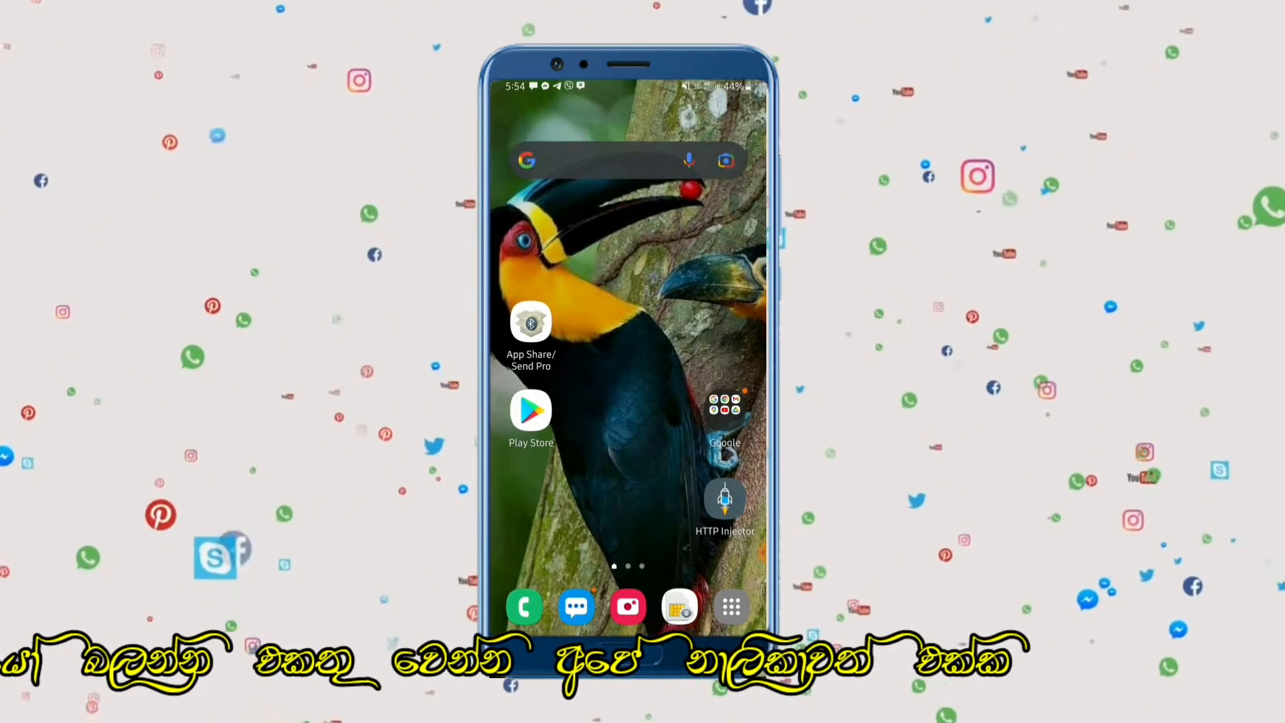
# Search Google Play Store for Facebook and start updating the Facebook app
pyautogui.click(530, 409)
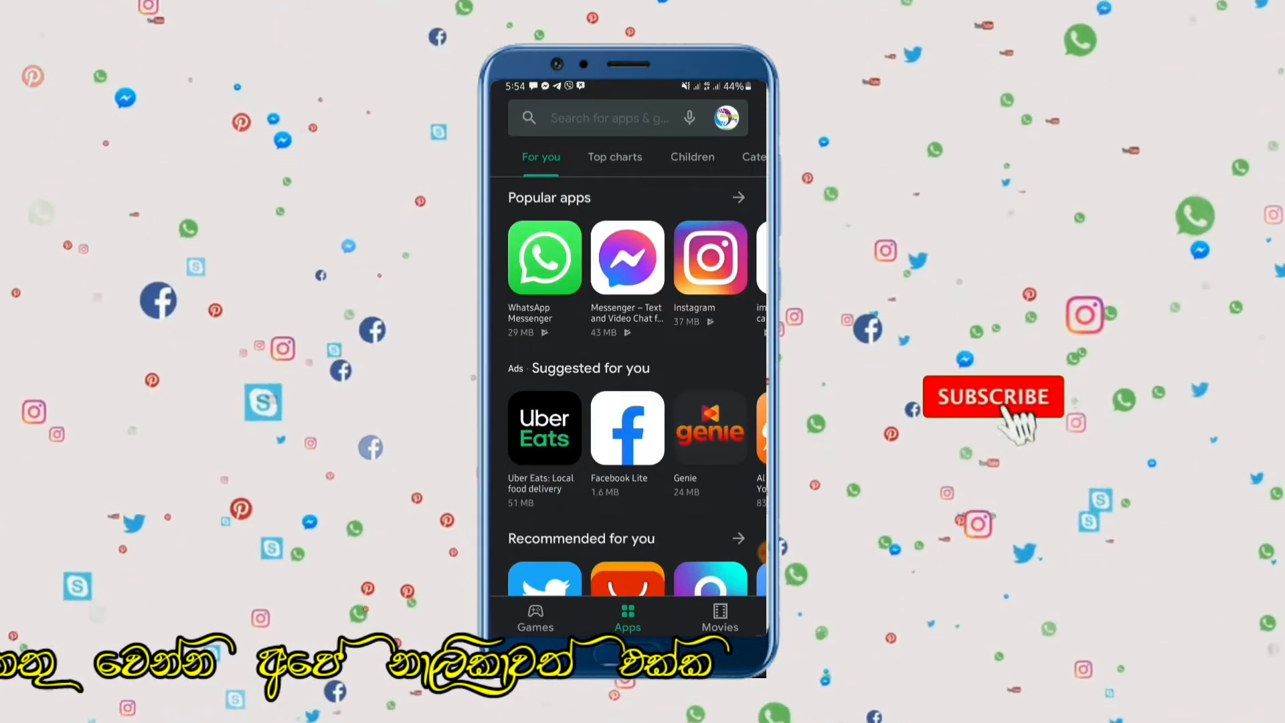
pyautogui.click(610, 117)
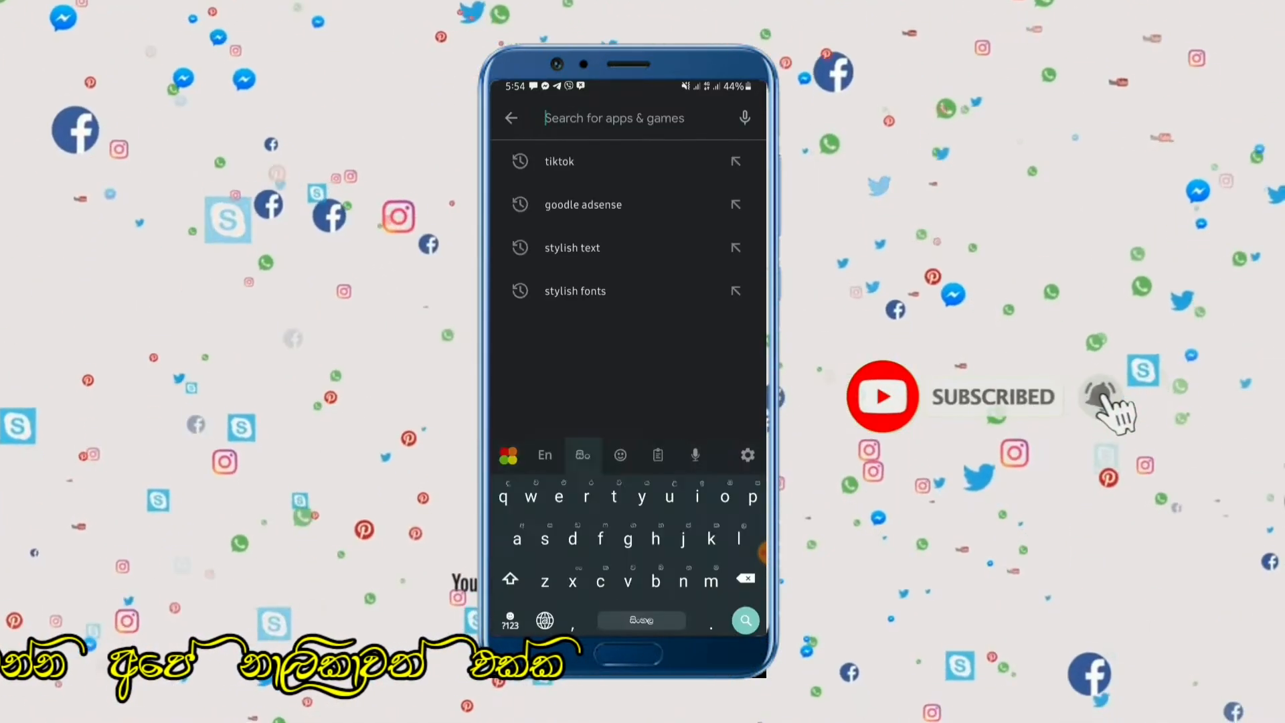
pyautogui.write('facebook')
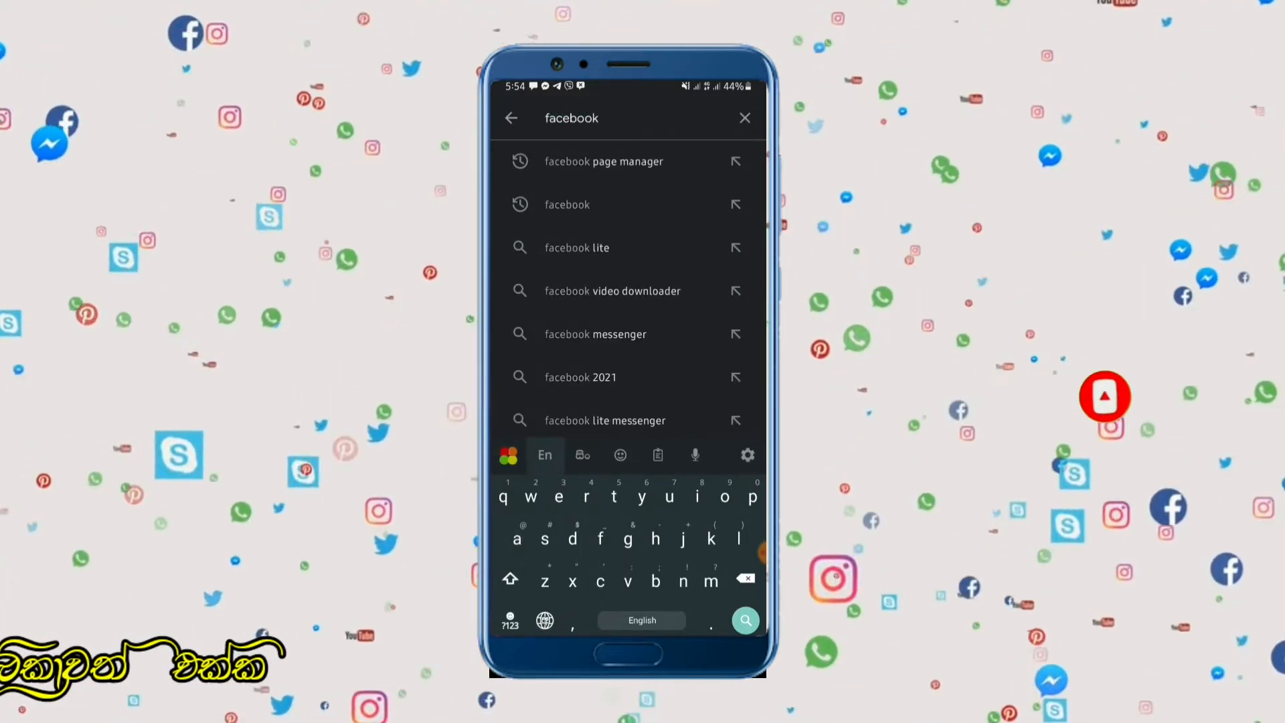
pyautogui.click(744, 620)
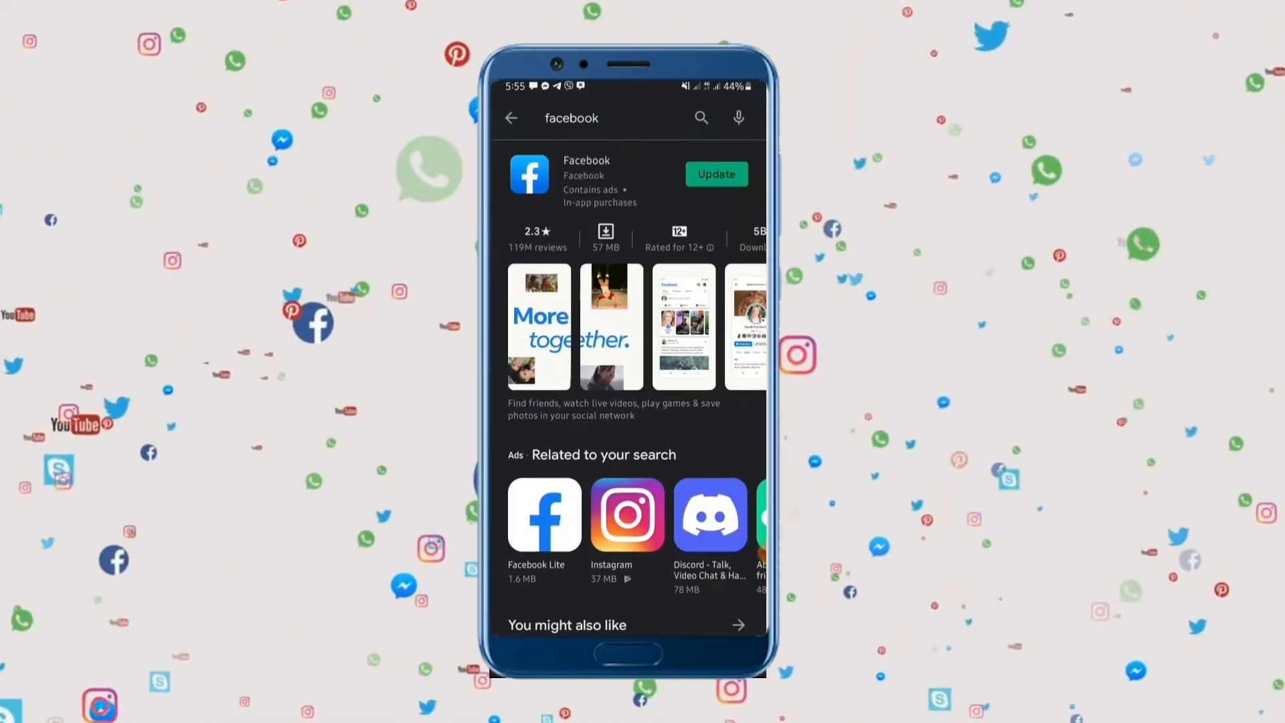
pyautogui.click(510, 117)
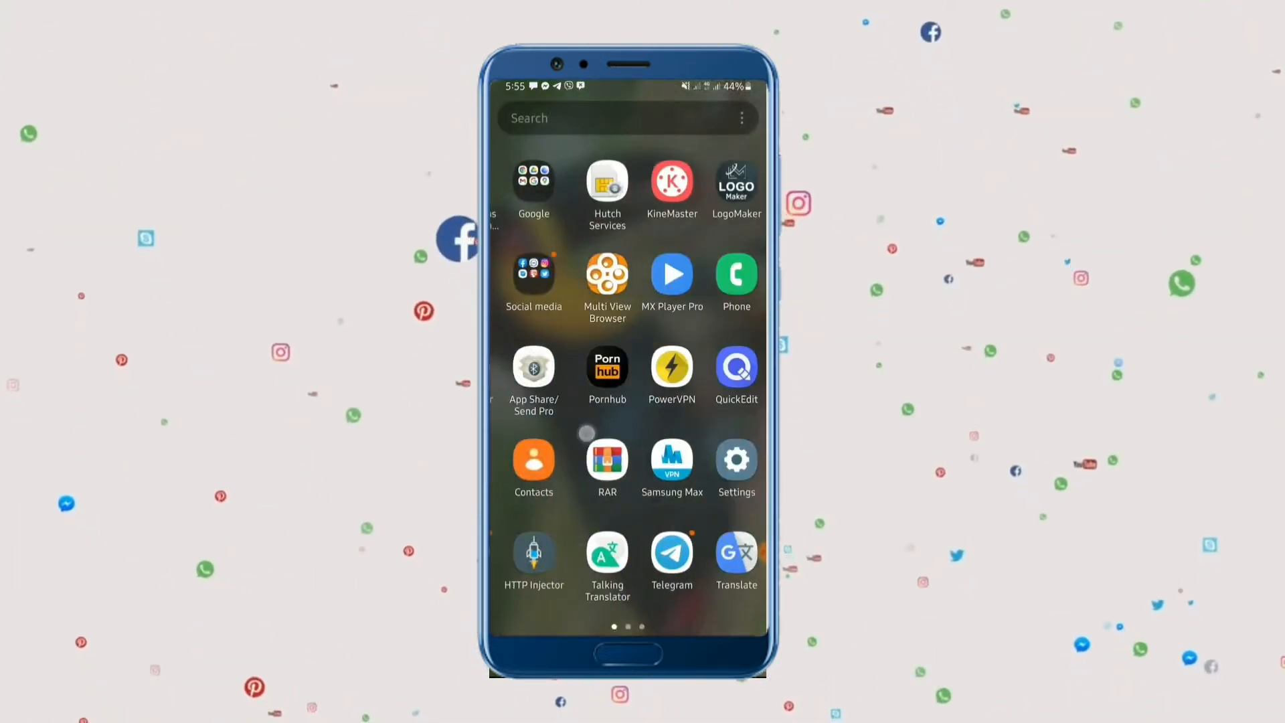
# Launch Facebook from the Social media folder, scroll the feed, and open the hamburger menu
pyautogui.click(532, 273)
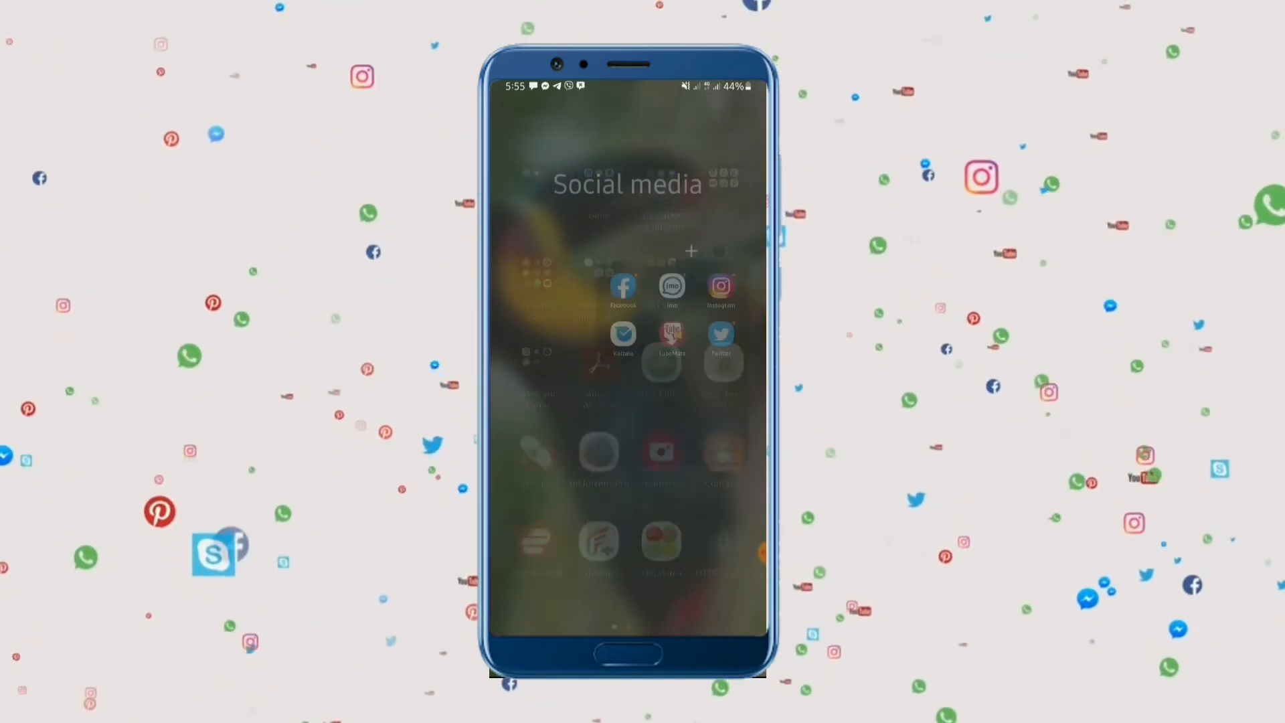
pyautogui.click(624, 287)
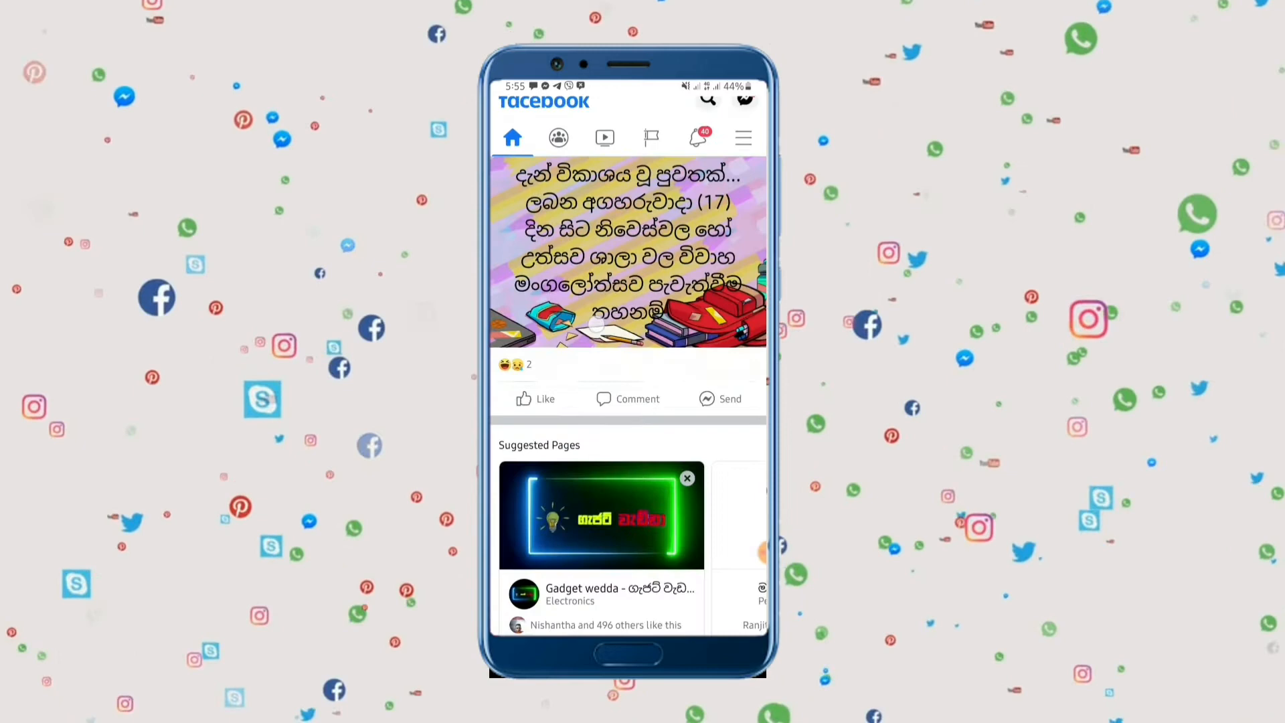
pyautogui.scroll(-3)
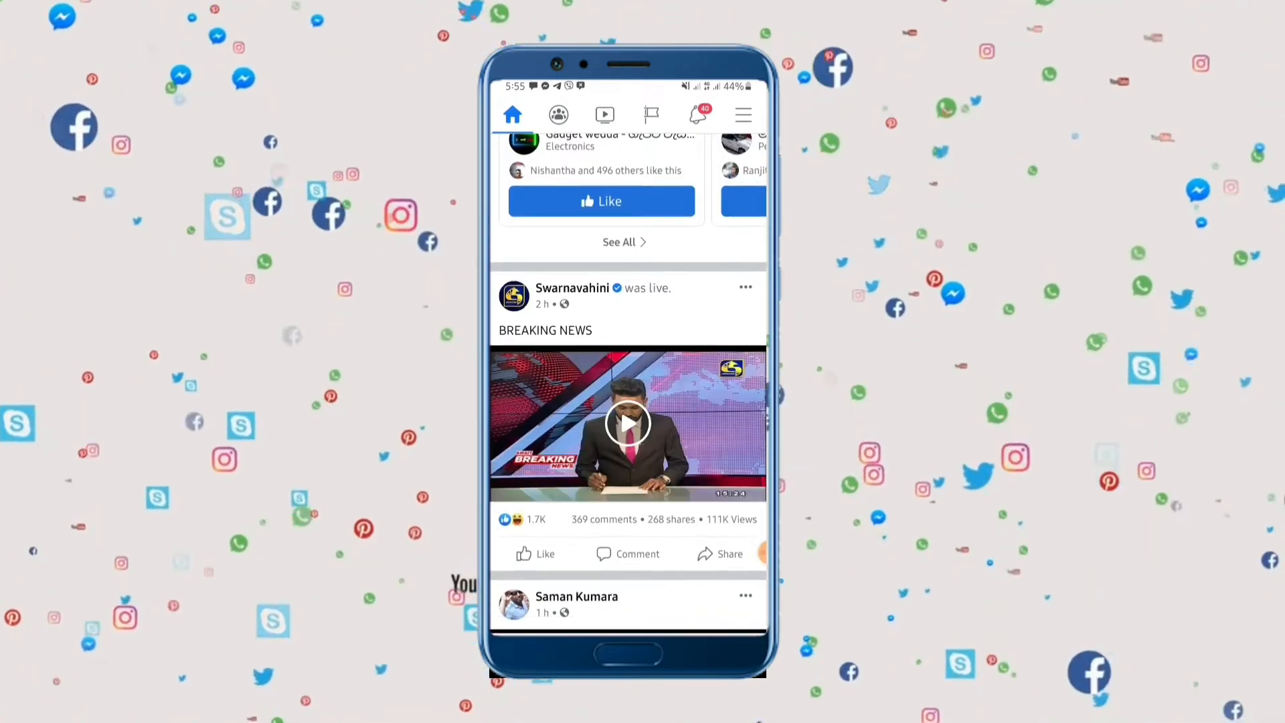
pyautogui.click(742, 114)
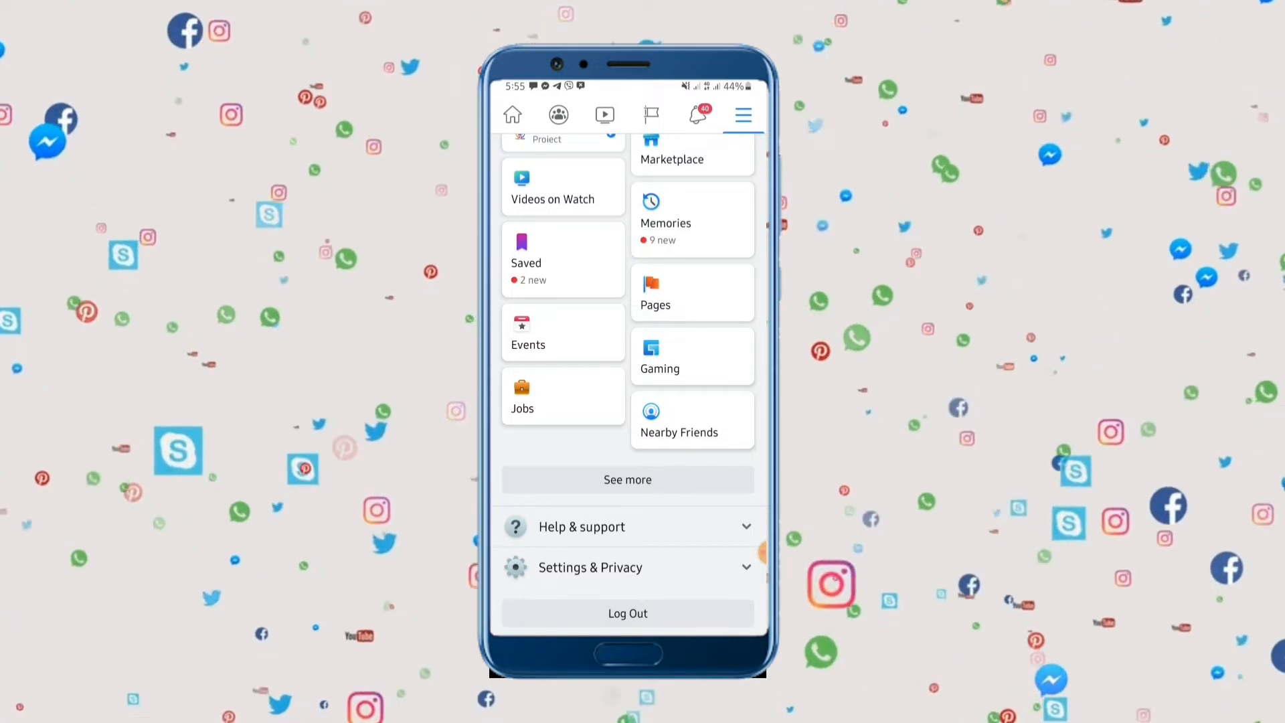
# Open the Dark mode page under Settings & Privacy > Settings > Preferences
pyautogui.click(589, 567)
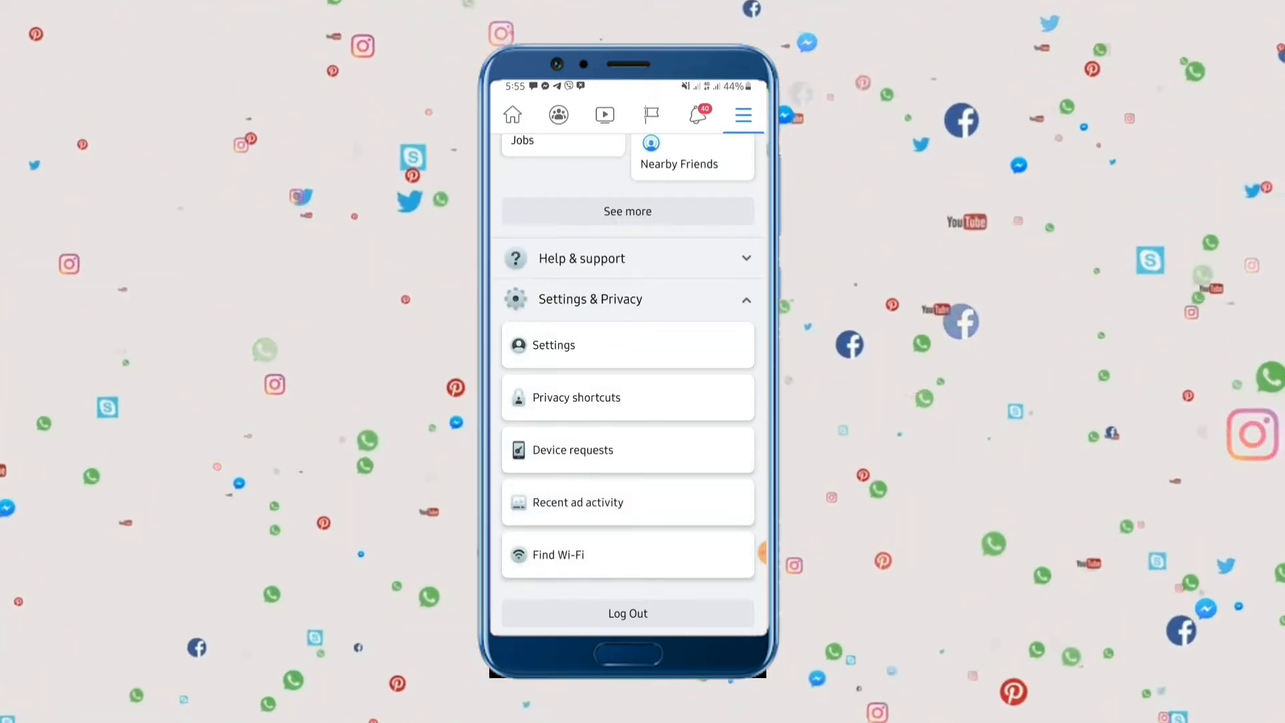
pyautogui.click(553, 345)
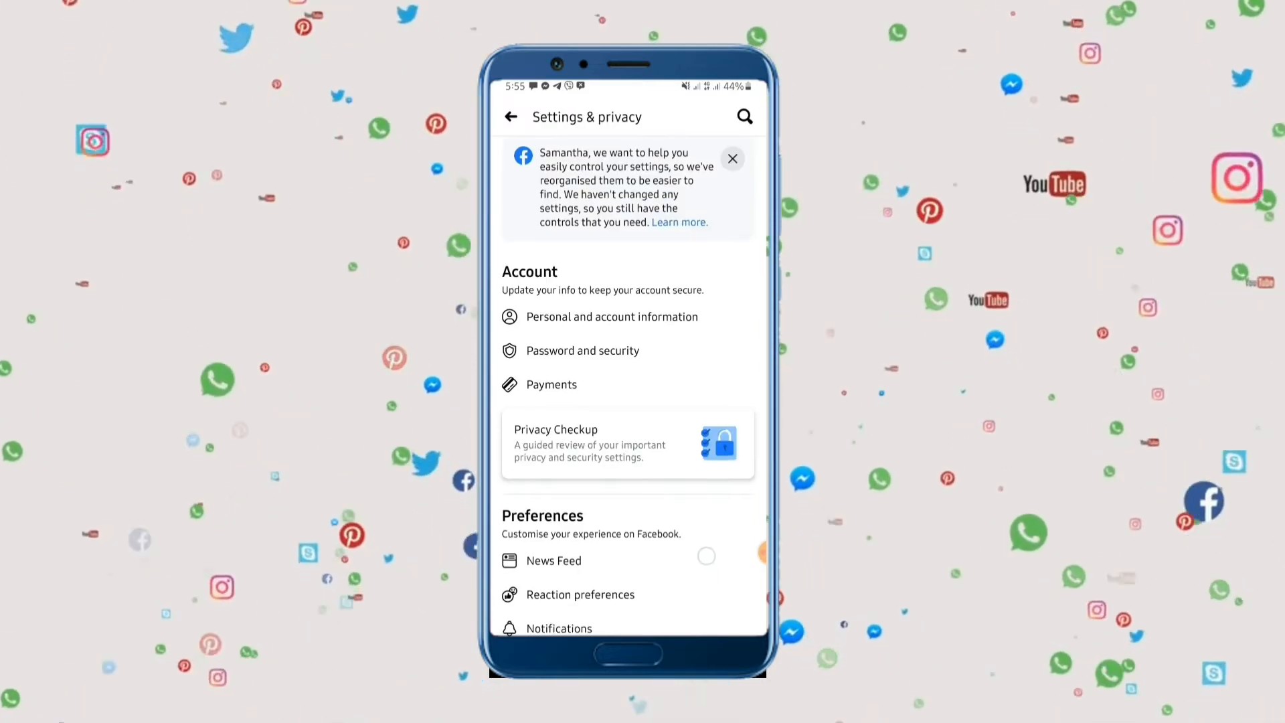
pyautogui.click(731, 158)
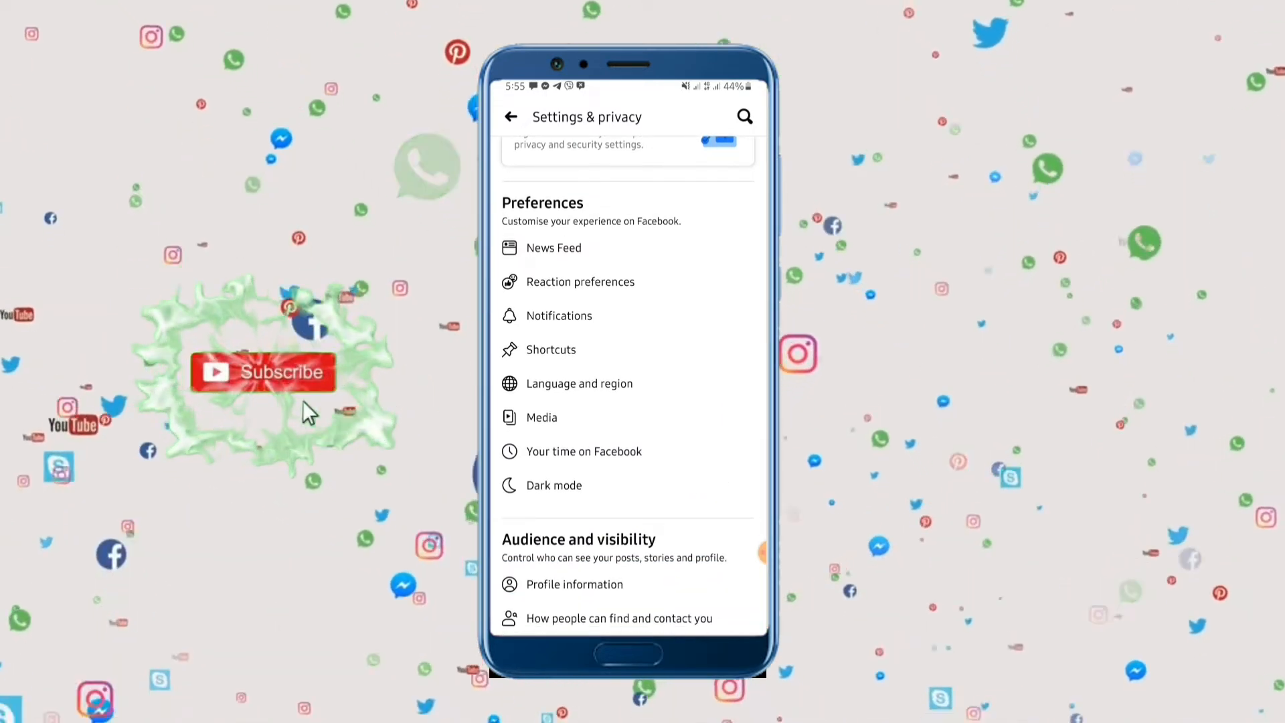
pyautogui.click(263, 372)
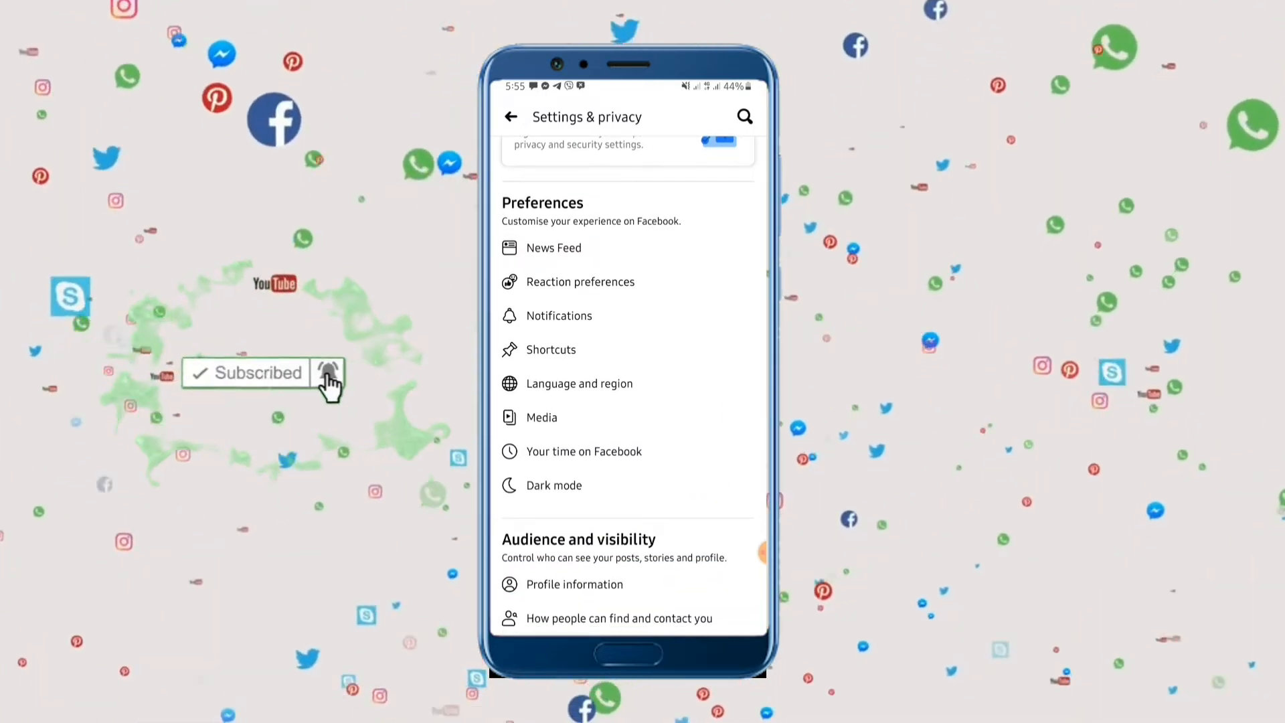
pyautogui.click(554, 485)
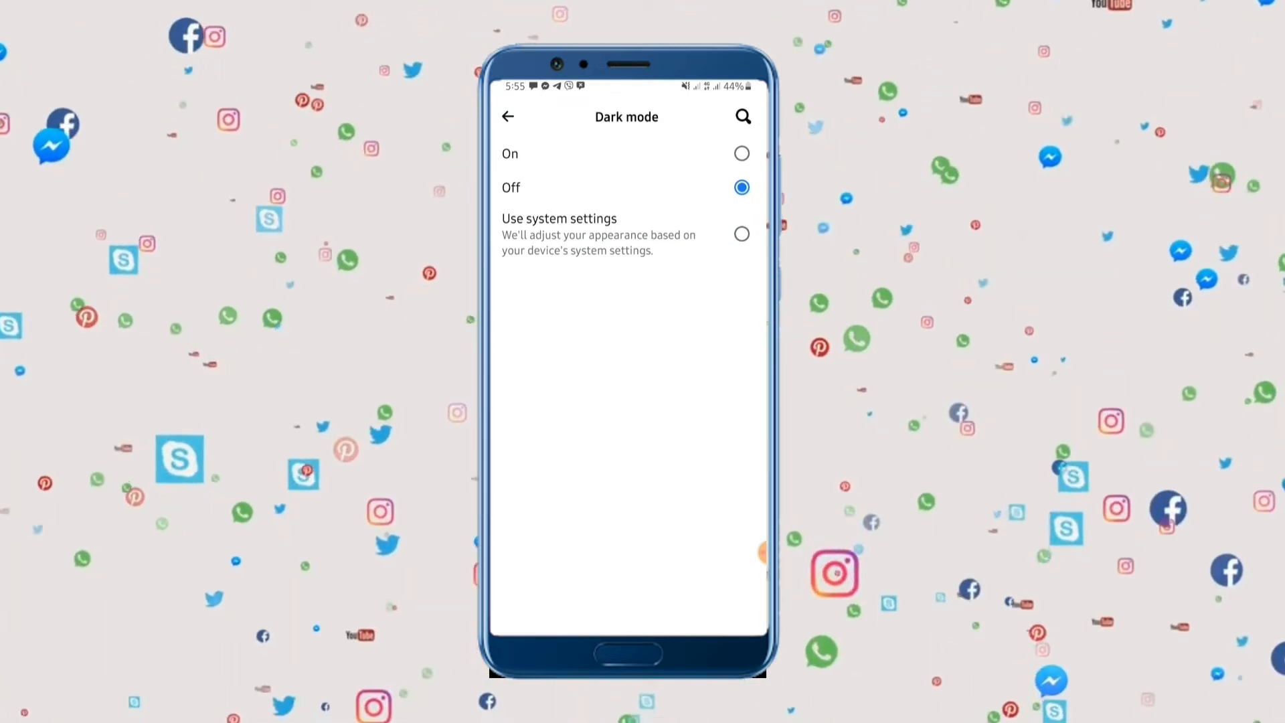
# Select On for Dark mode and return to the dark-themed news feed
pyautogui.click(741, 153)
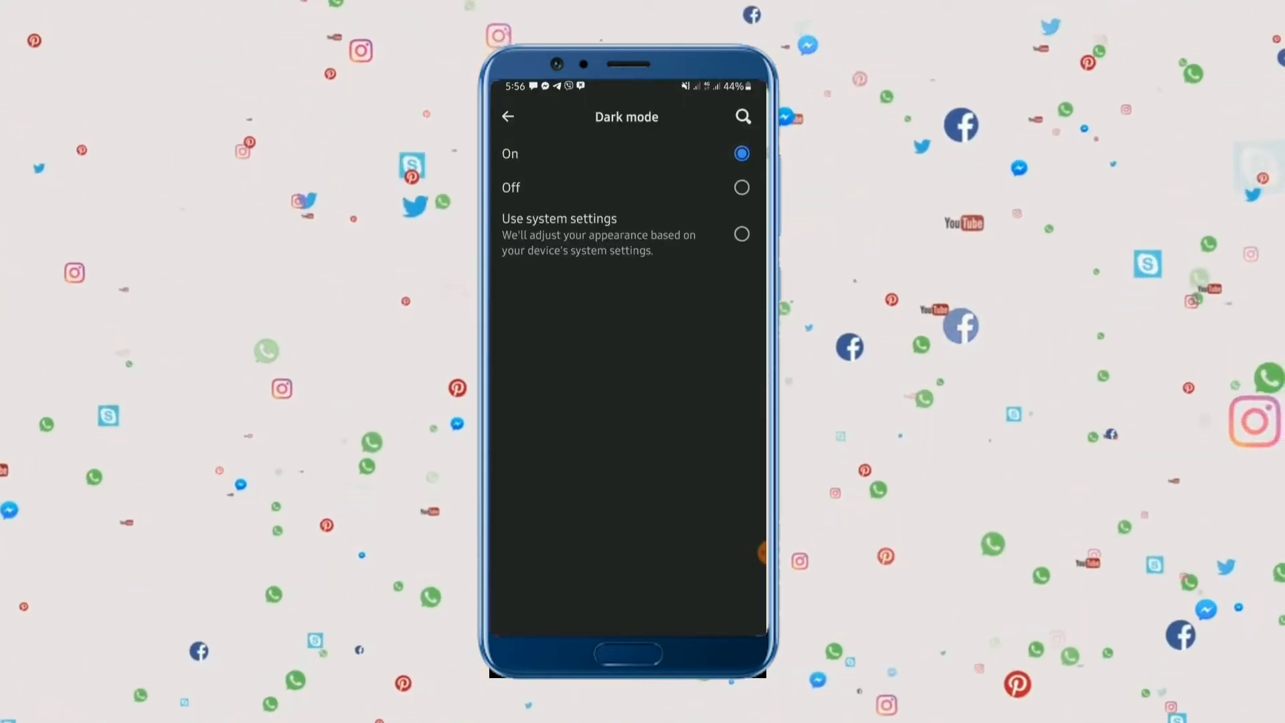
pyautogui.click(508, 116)
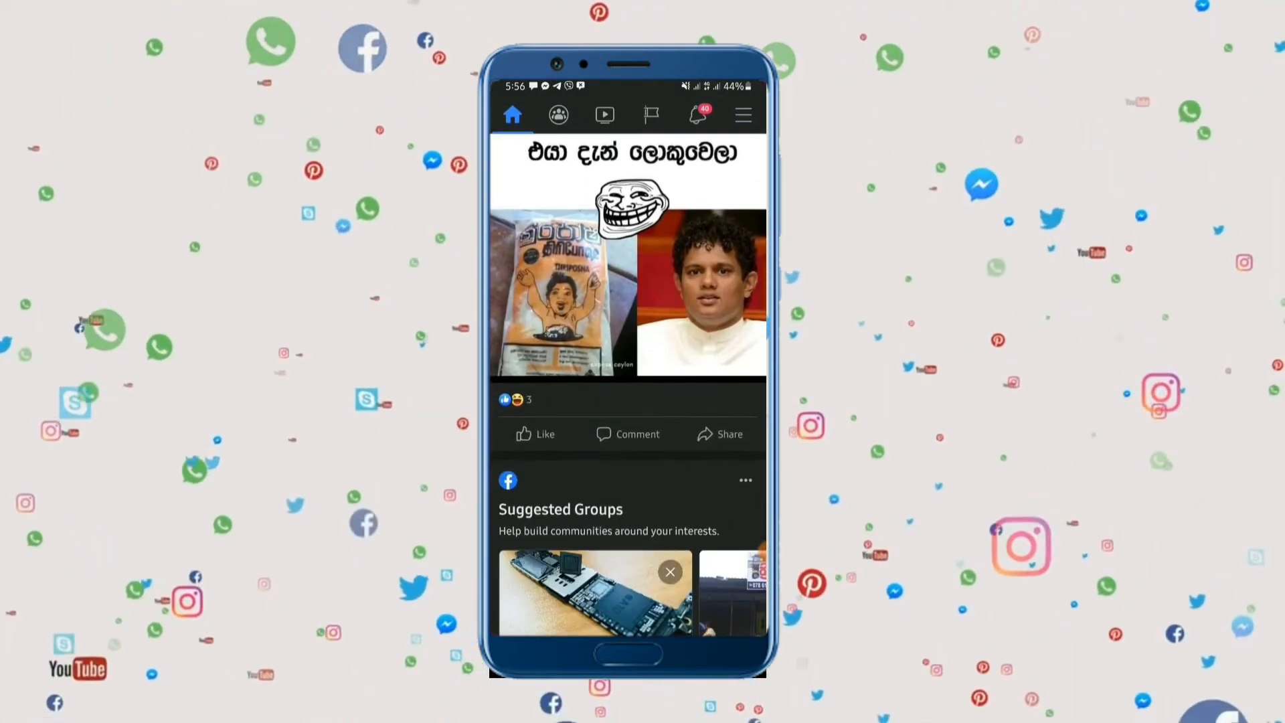
pyautogui.scroll(-3)
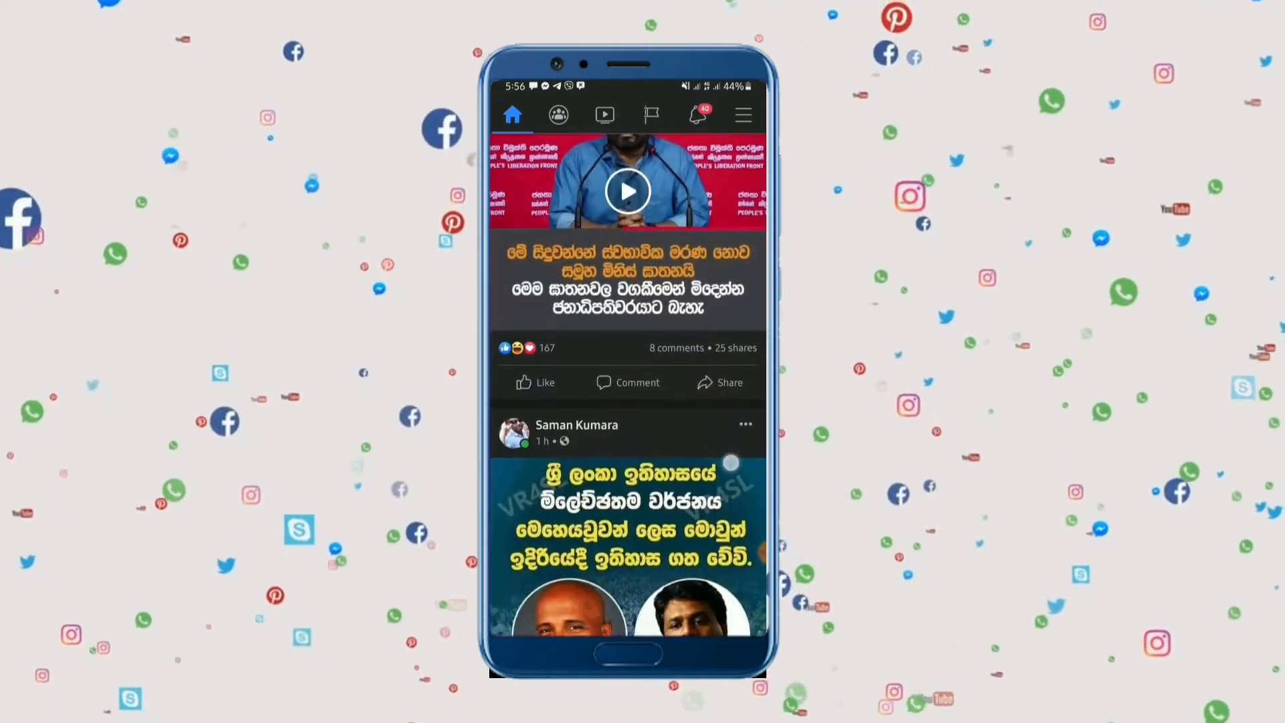
pyautogui.scroll(-3)
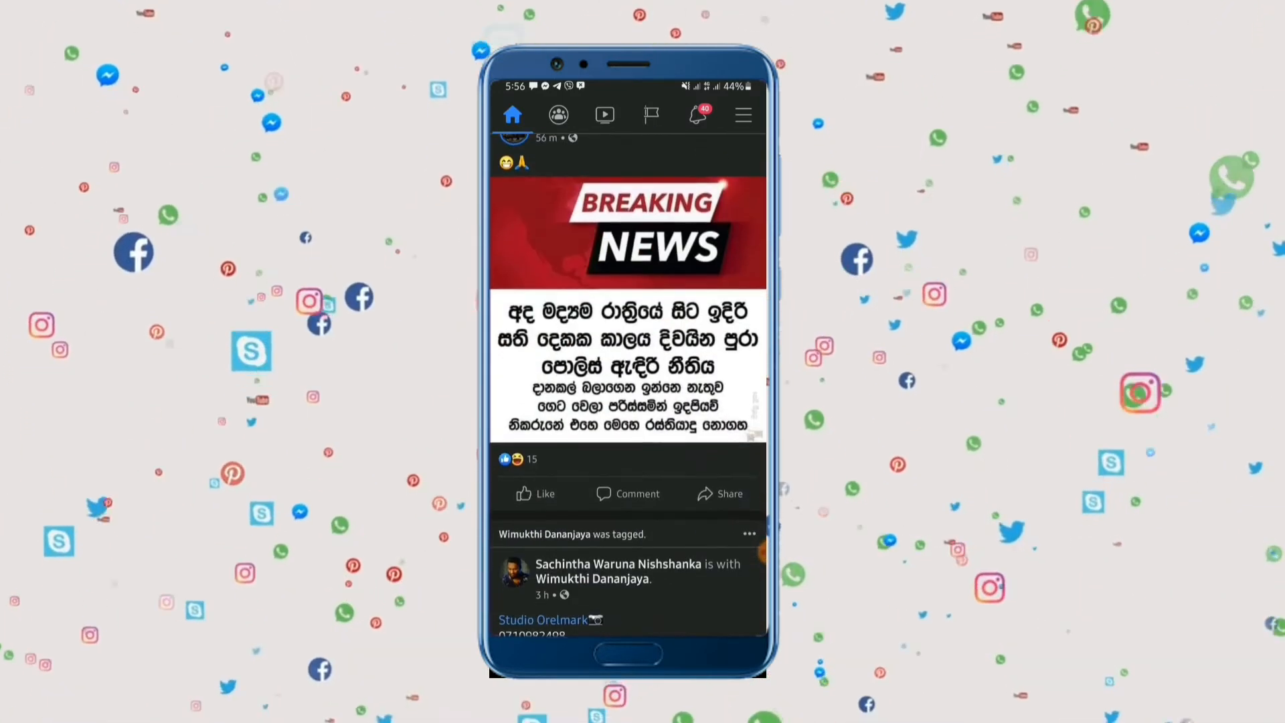
pyautogui.scroll(-3)
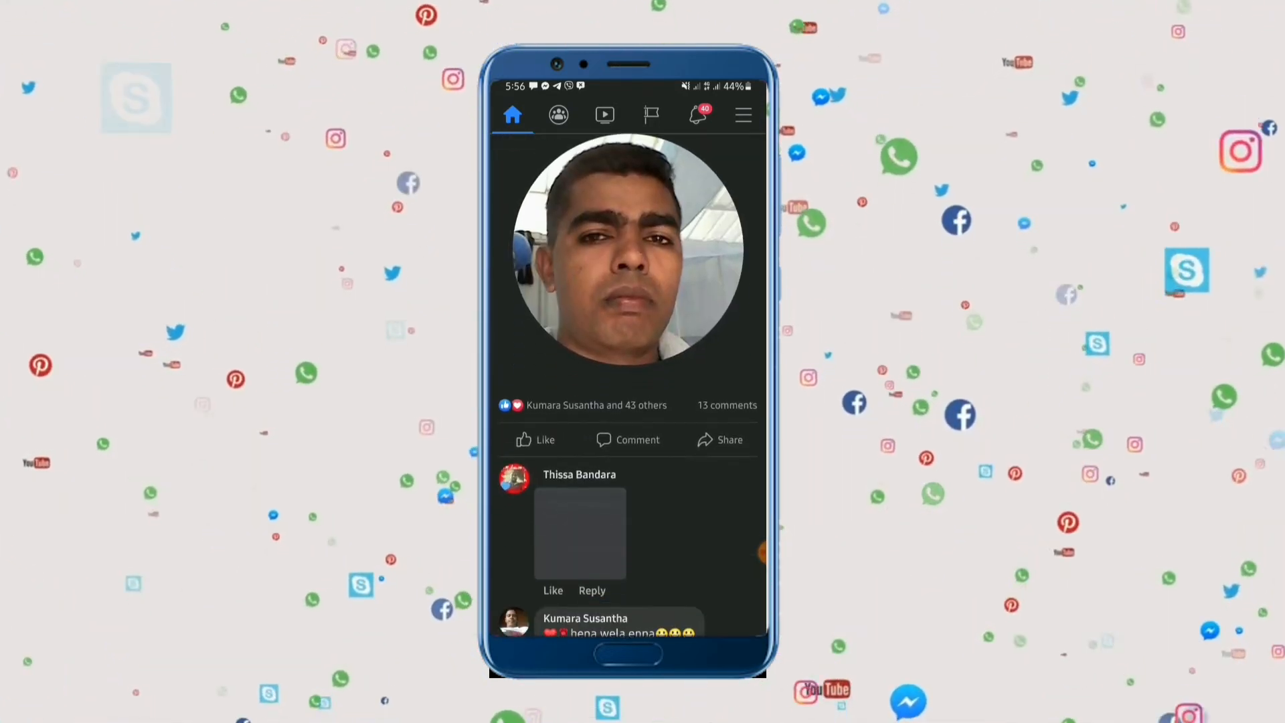
pyautogui.scroll(-3)
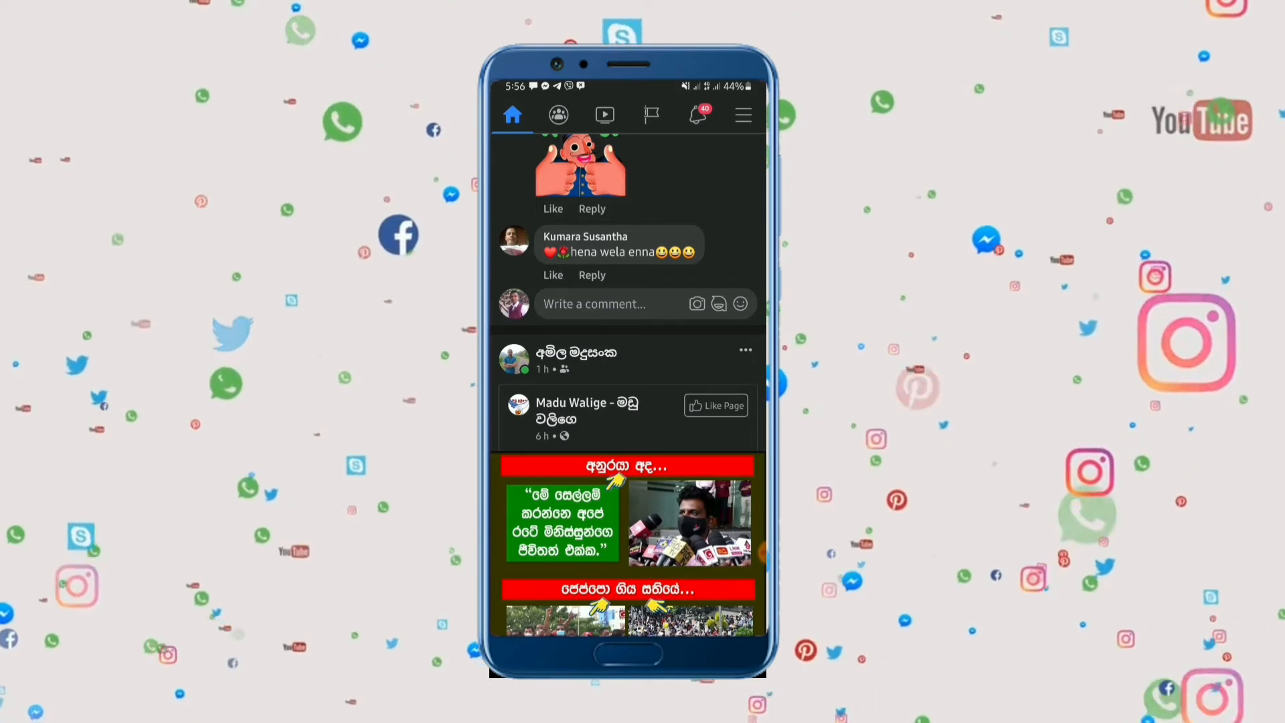
pyautogui.scroll(-3)
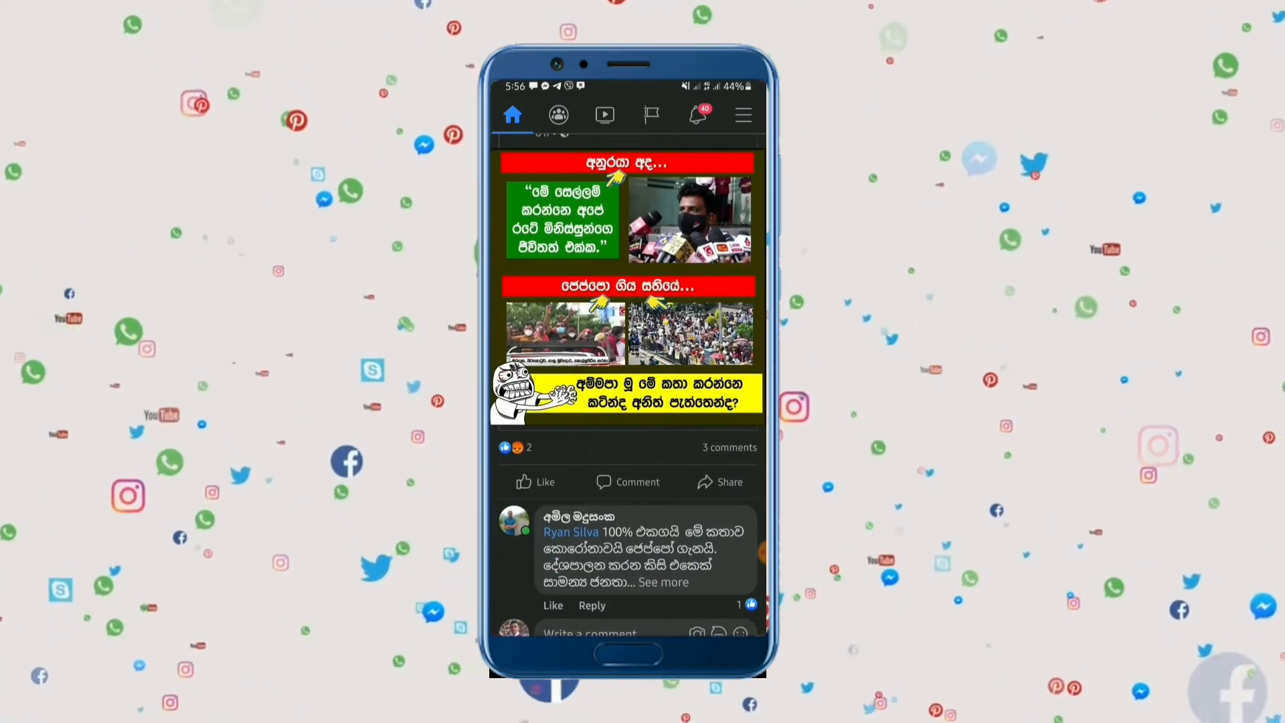